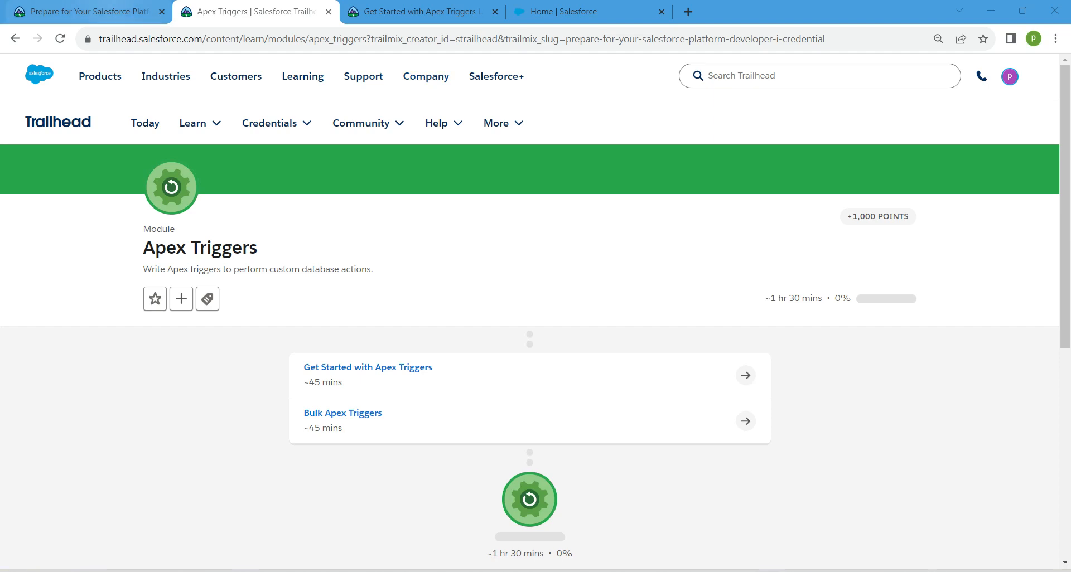
Step: Scroll the Platform Developer I trailmix to the not-yet-started Apex Triggers module
left_click(85, 11)
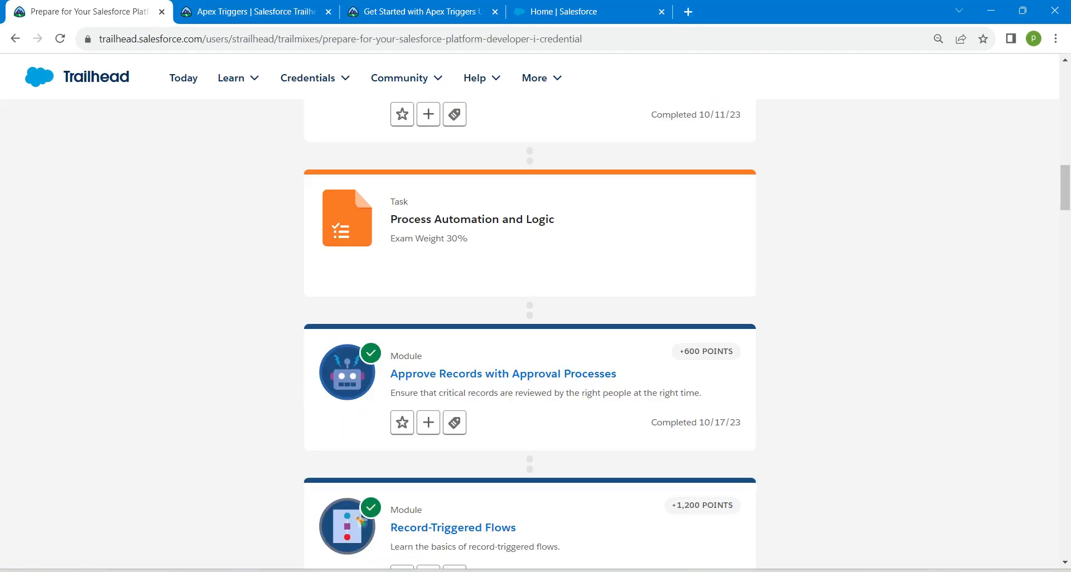
scroll("up", 3)
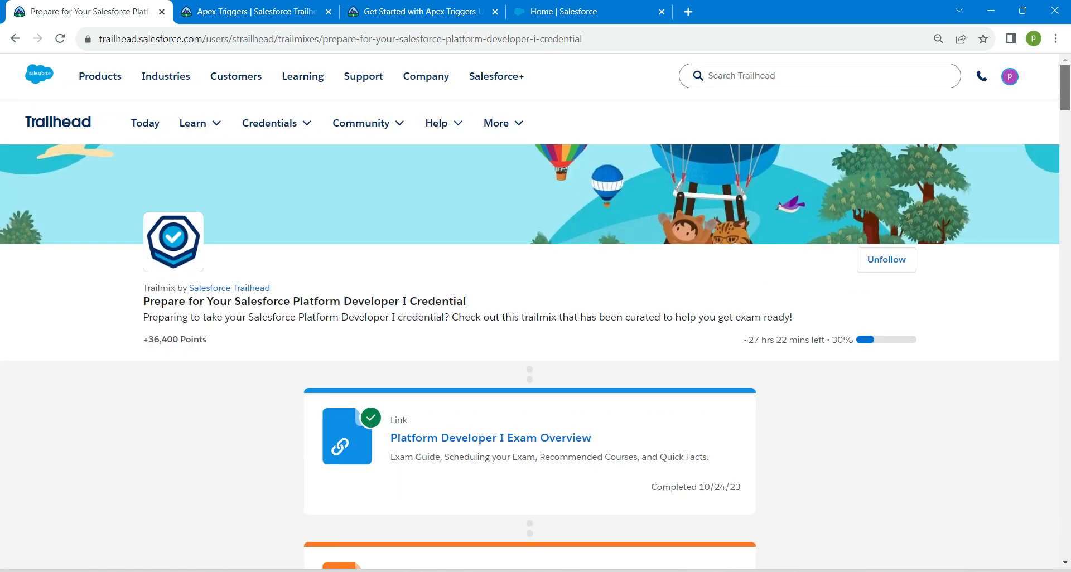
scroll("down", 3)
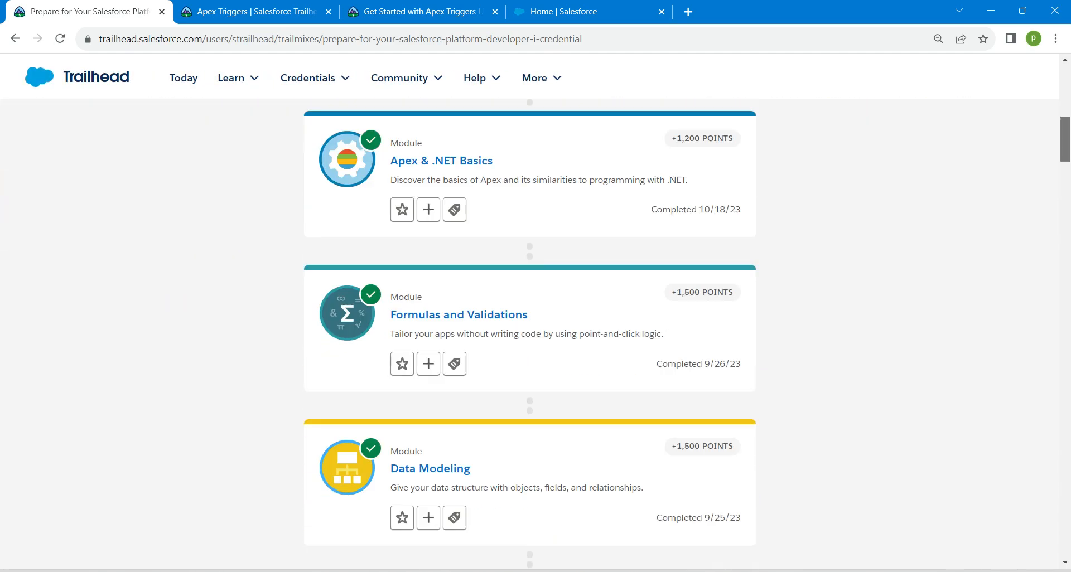
scroll("down", 3)
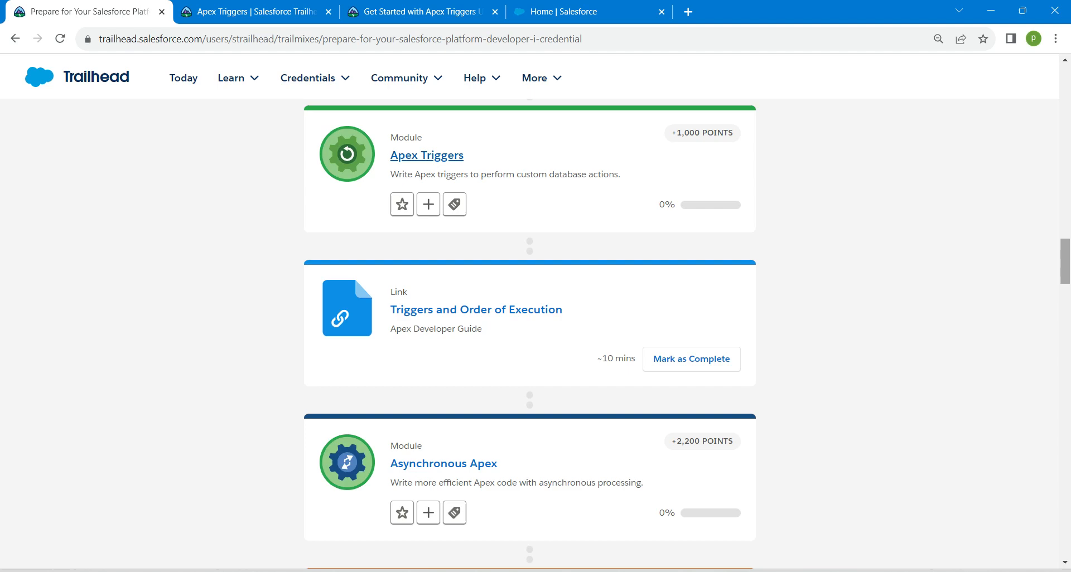
Step: Read the Get Started with Apex Triggers challenge, then go to Salesforce Setup home
left_click(420, 11)
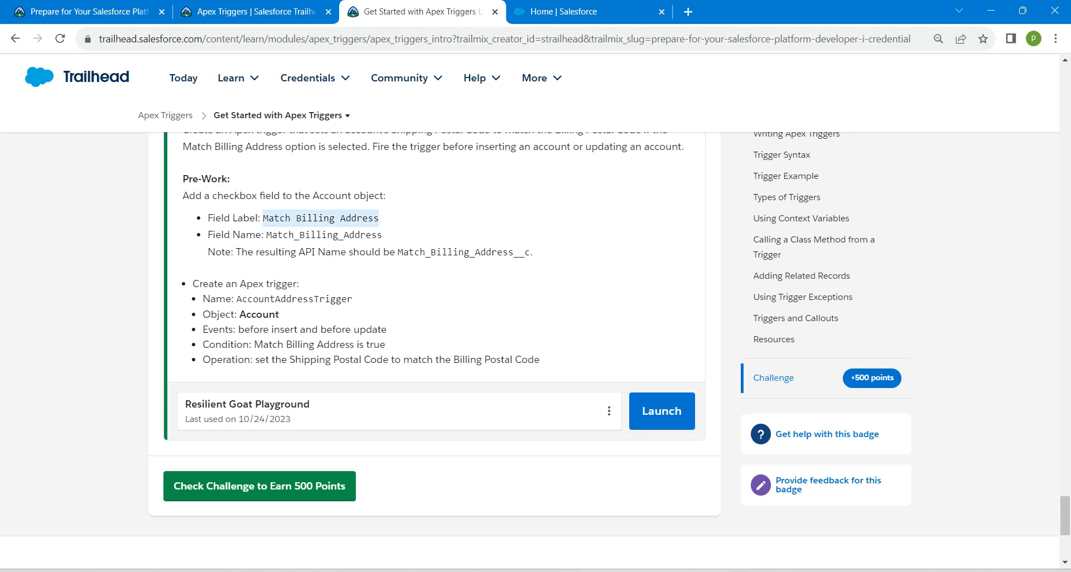
left_click(587, 11)
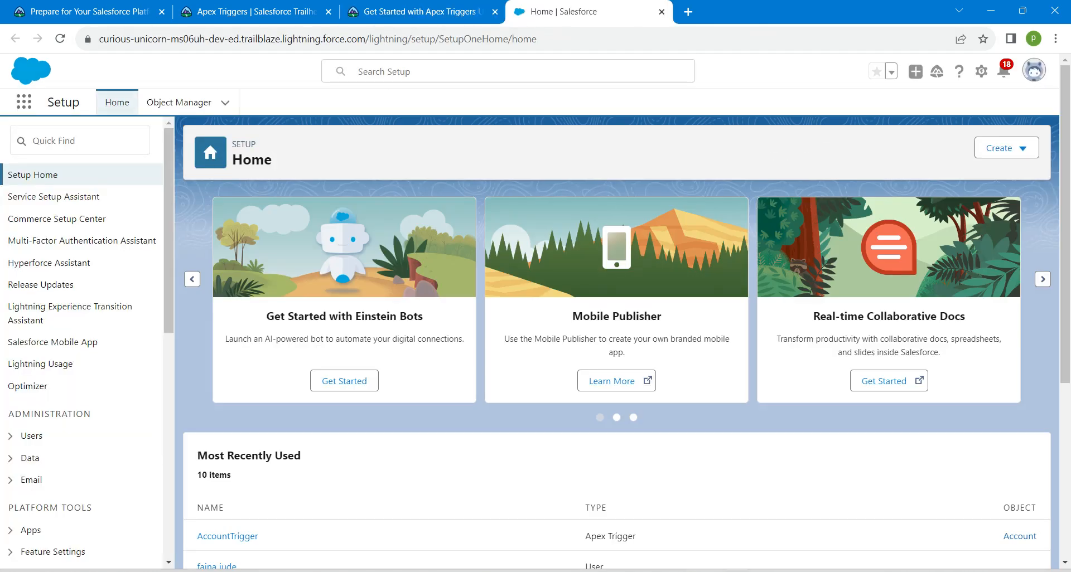
Step: In Object Manager, start a new field under Account's Fields & Relationships
left_click(178, 101)
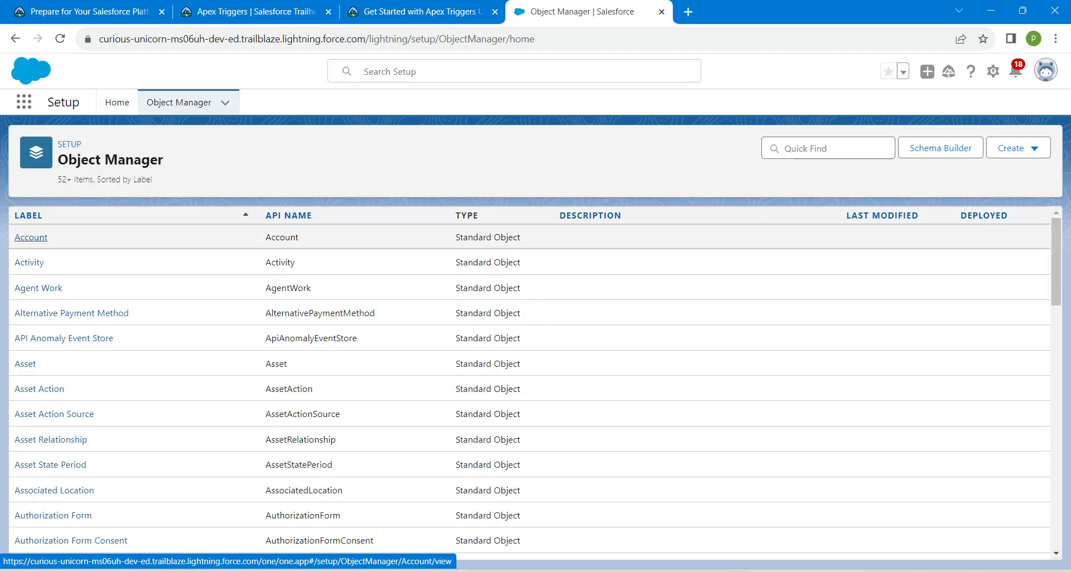
left_click(31, 237)
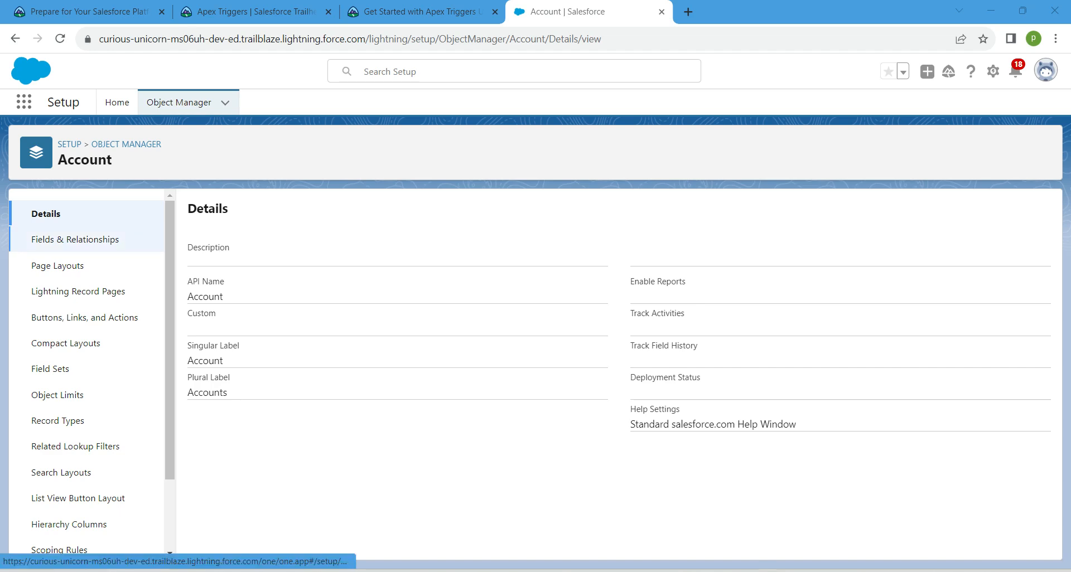
left_click(75, 239)
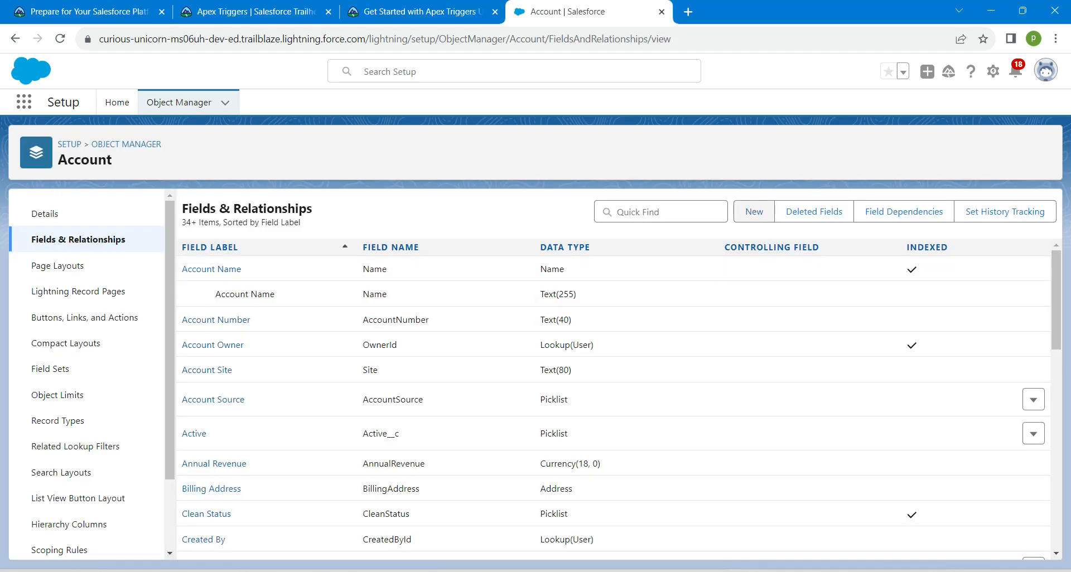
left_click(754, 210)
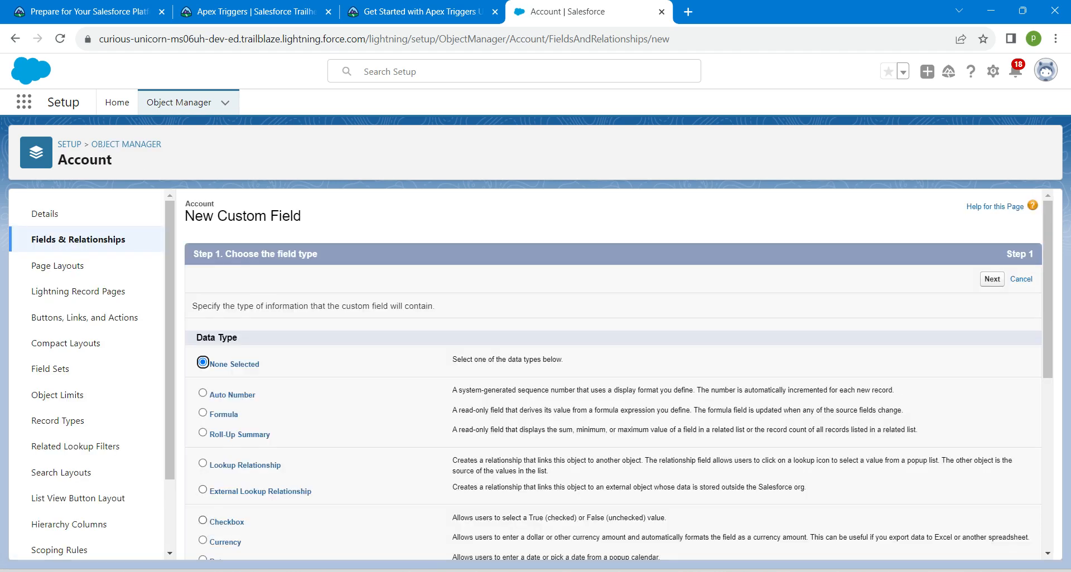
Step: Save a checkbox field labelled 'Match Billing Address' on all Account page layouts
left_click(203, 522)
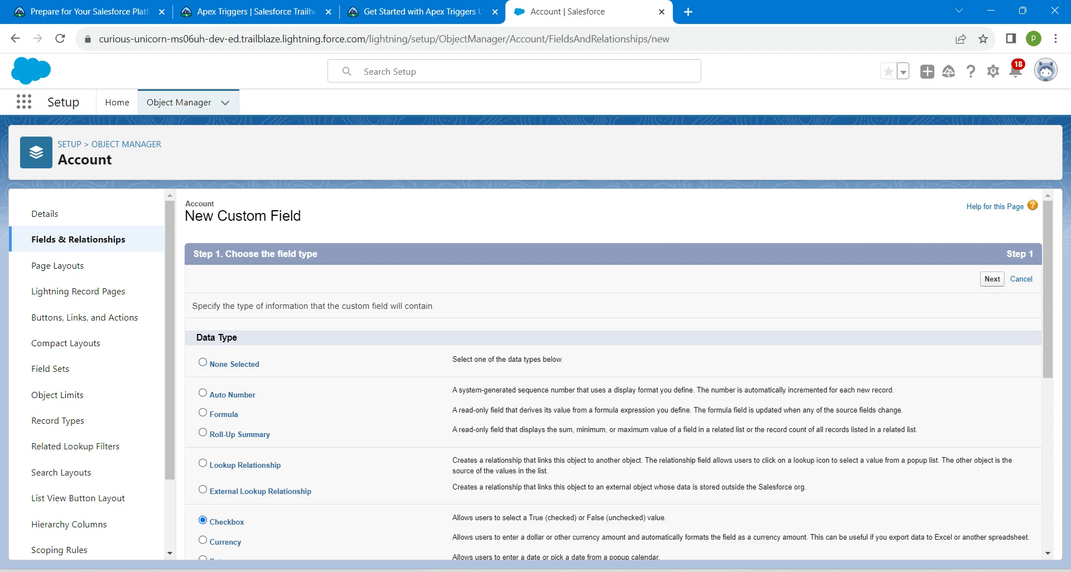
left_click(991, 279)
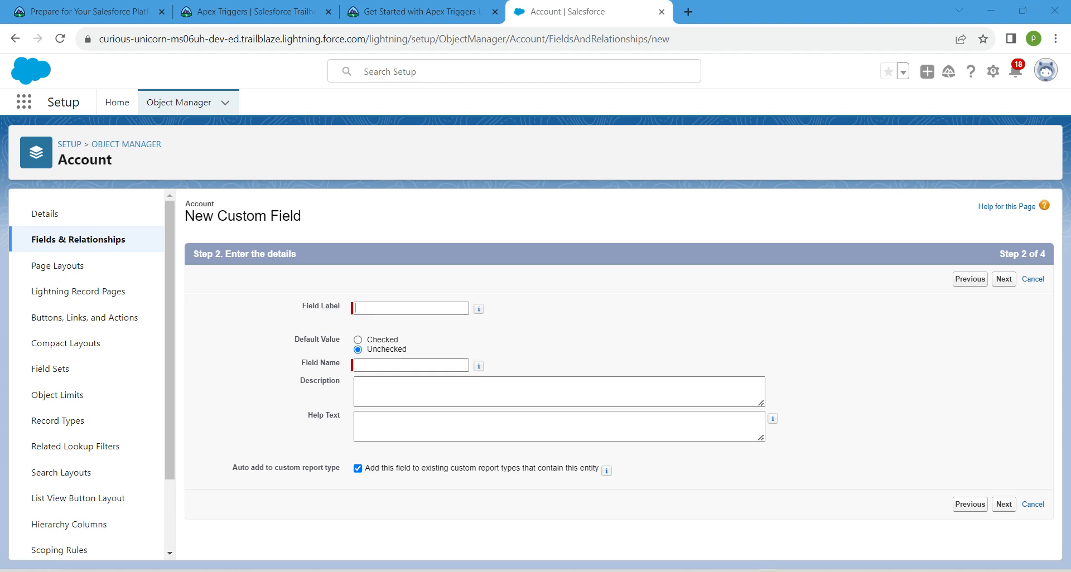
type("Match Billing Address")
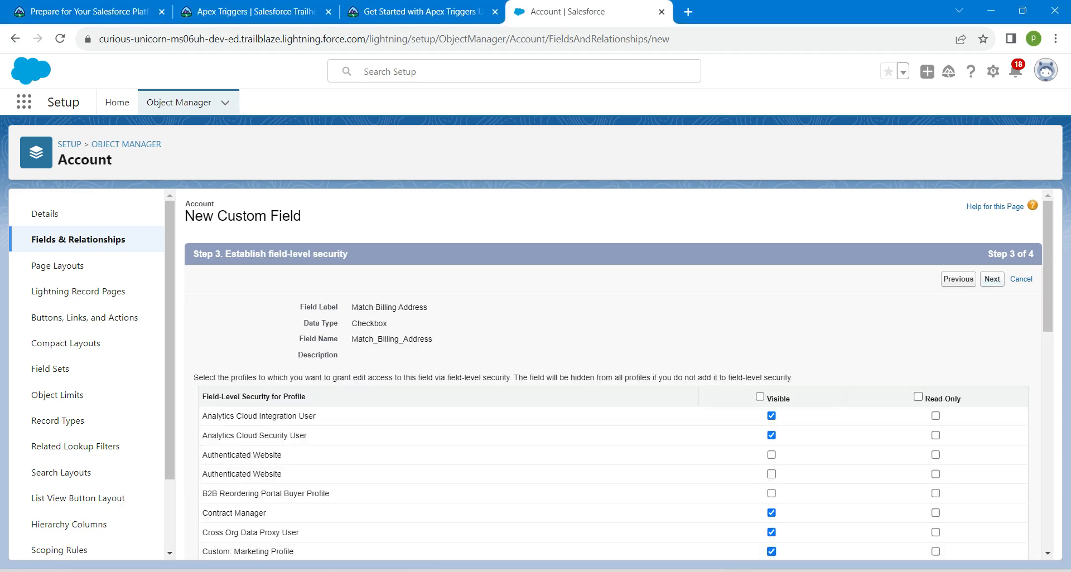
left_click(991, 279)
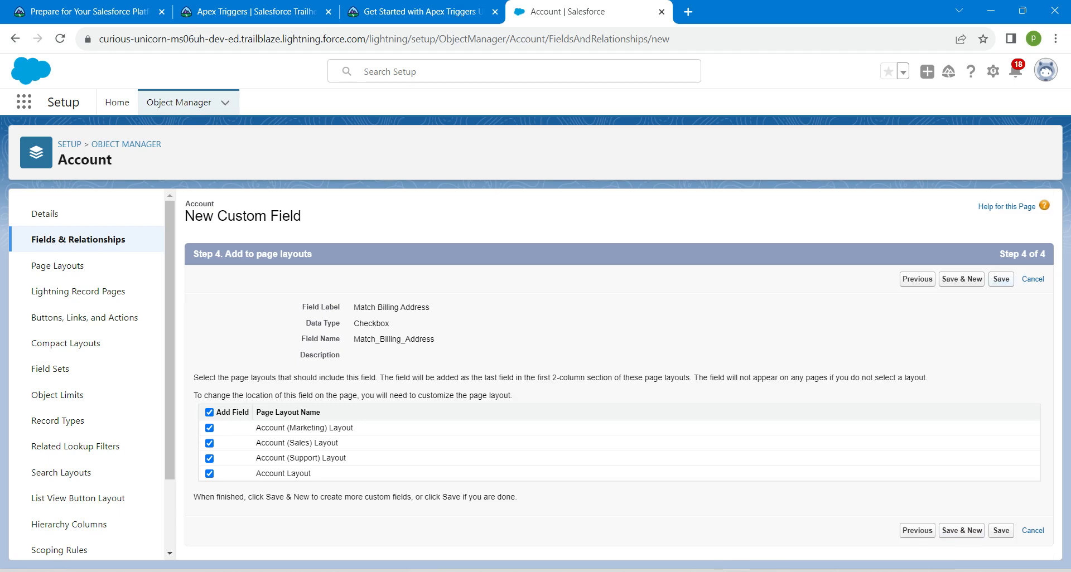
left_click(1000, 279)
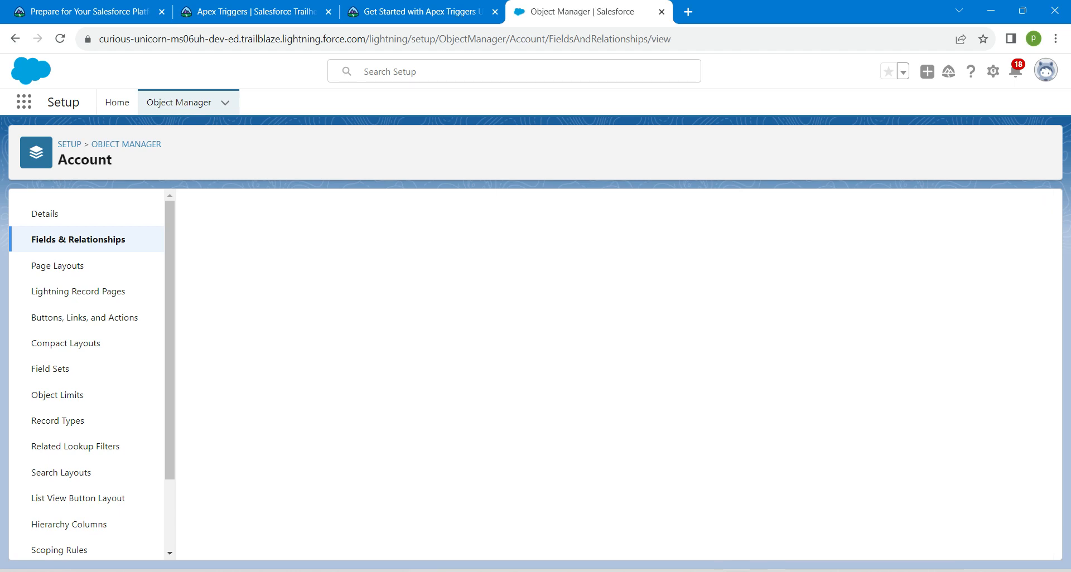
left_click(993, 71)
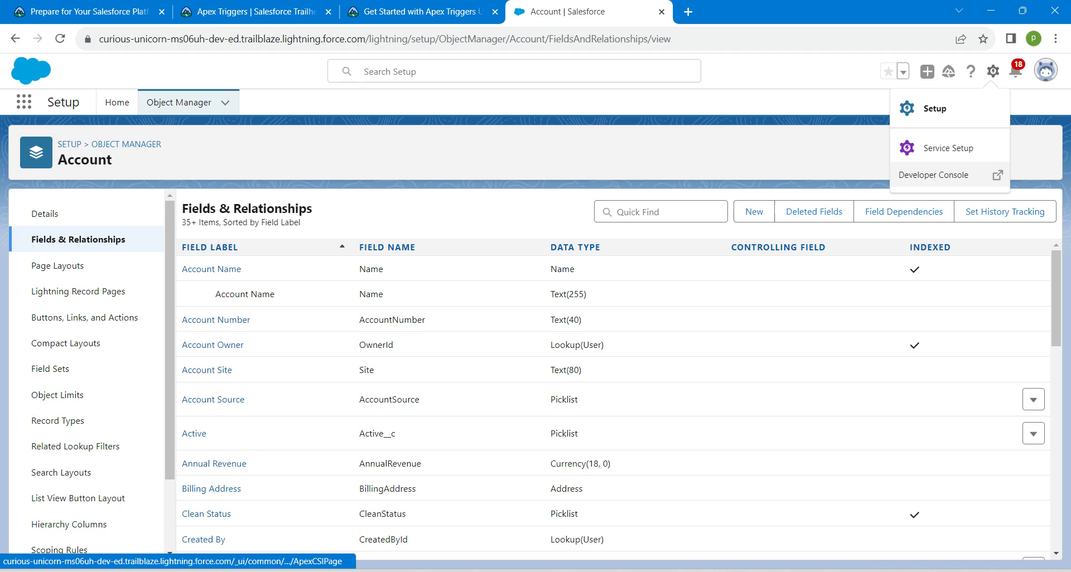
Step: Launch the Developer Console and start a new Apex Trigger
left_click(934, 174)
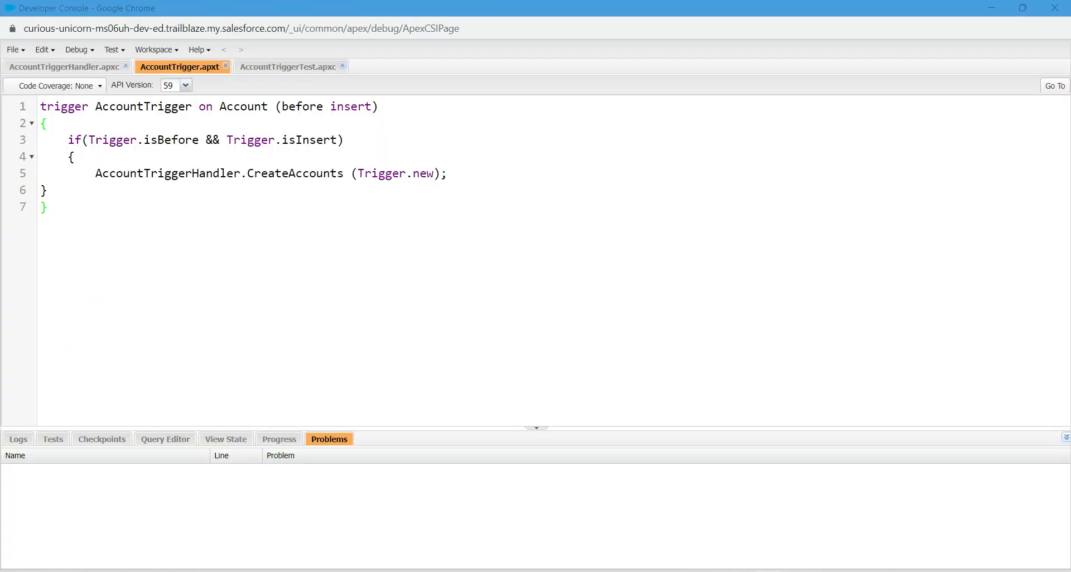
left_click(11, 50)
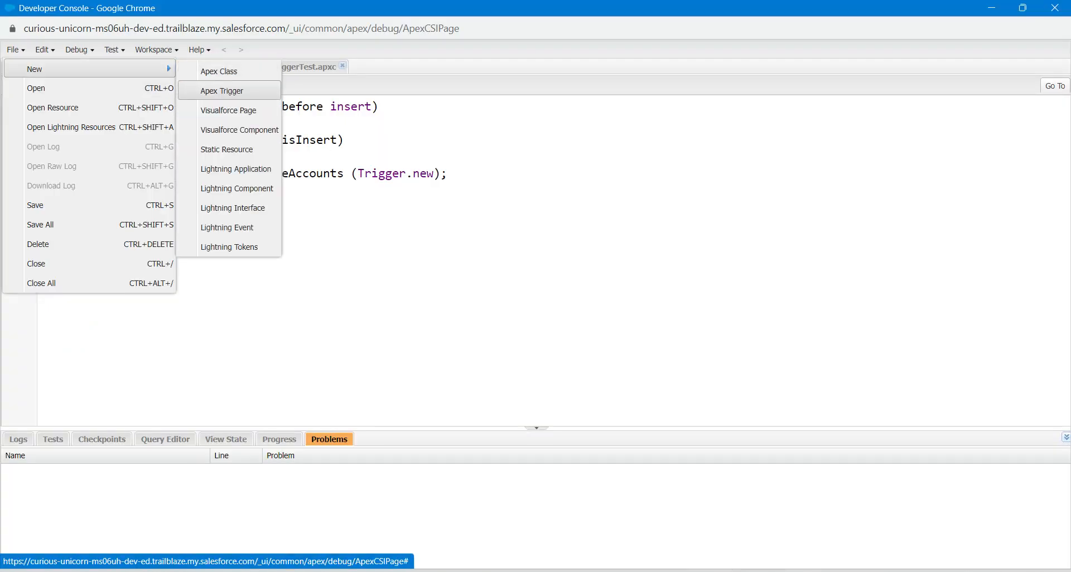
left_click(222, 90)
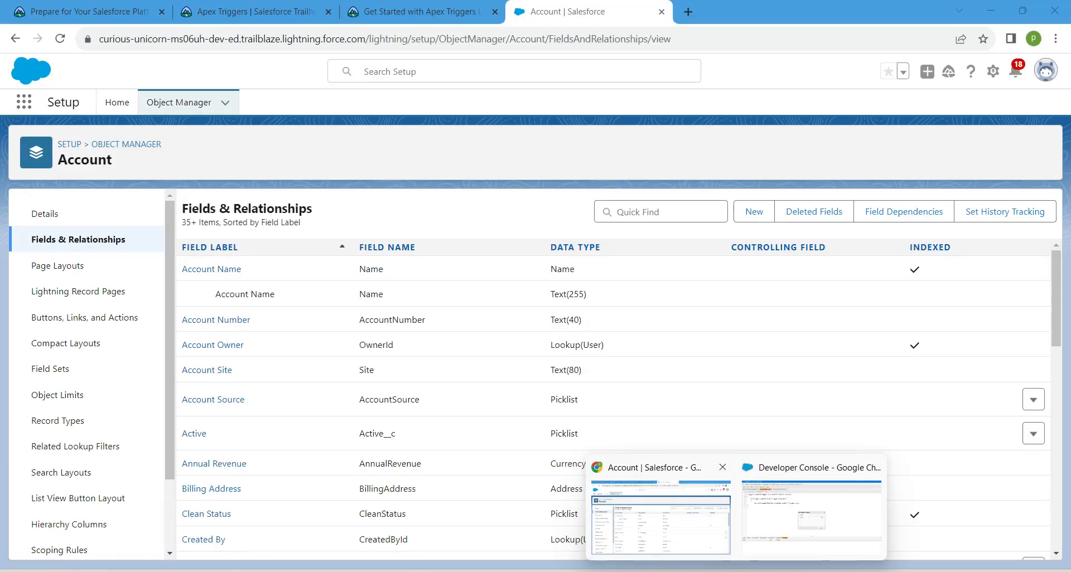
Step: Copy the trigger name 'AccountAddressTrigger' from the Trailhead challenge into the Developer Console
left_click(420, 12)
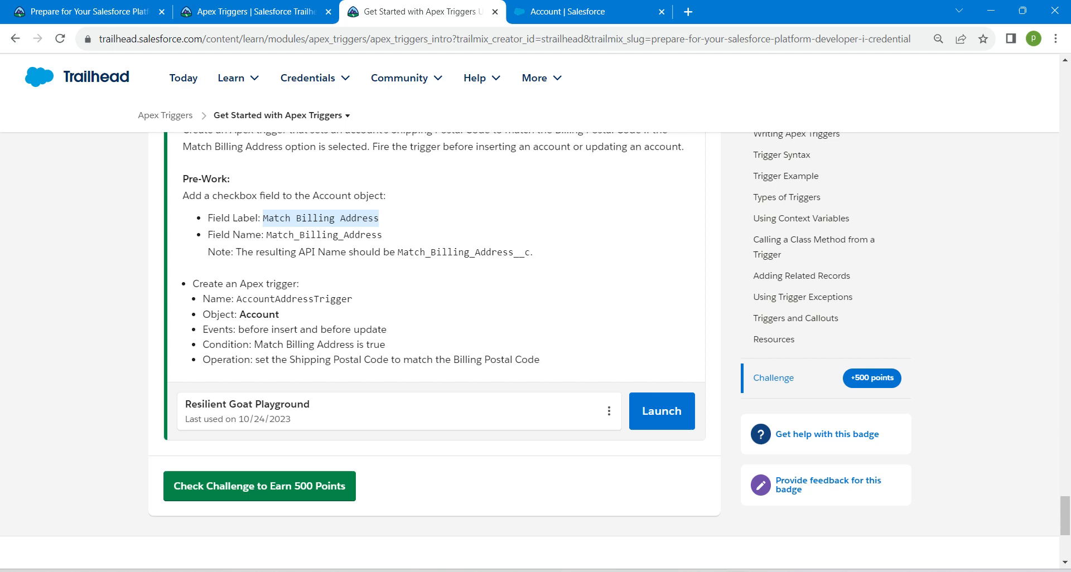
double_click(294, 298)
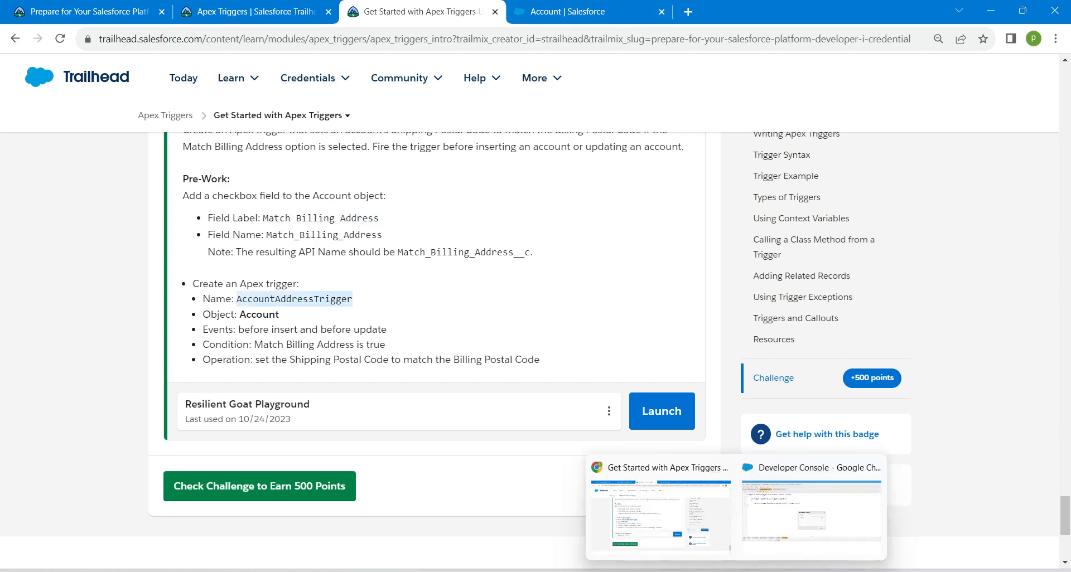
left_click(811, 512)
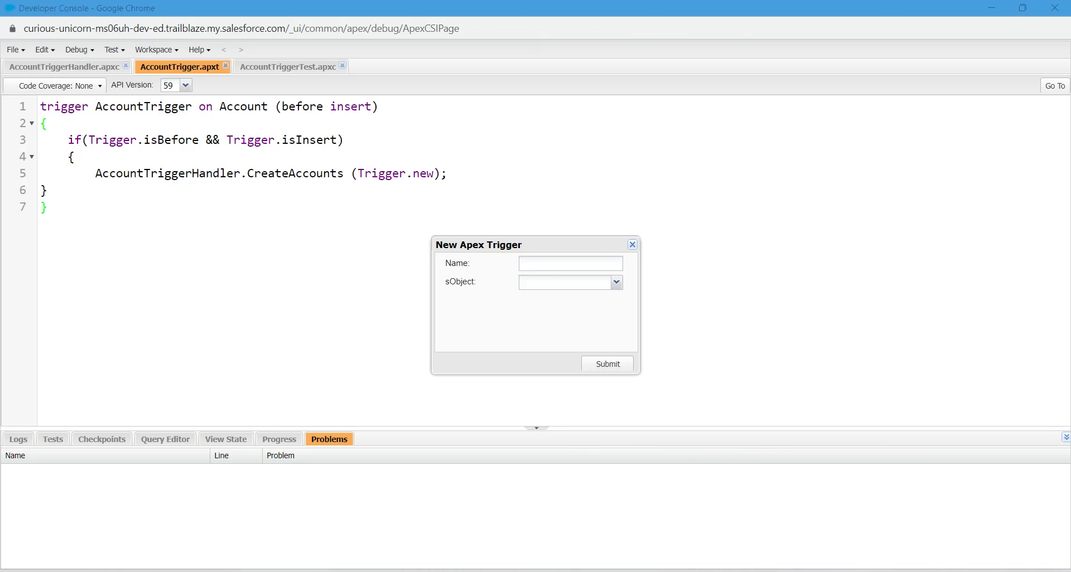
Step: Create trigger 'AccountAddressTrigger' with Account as its sObject
type("AccountAddressTrigger")
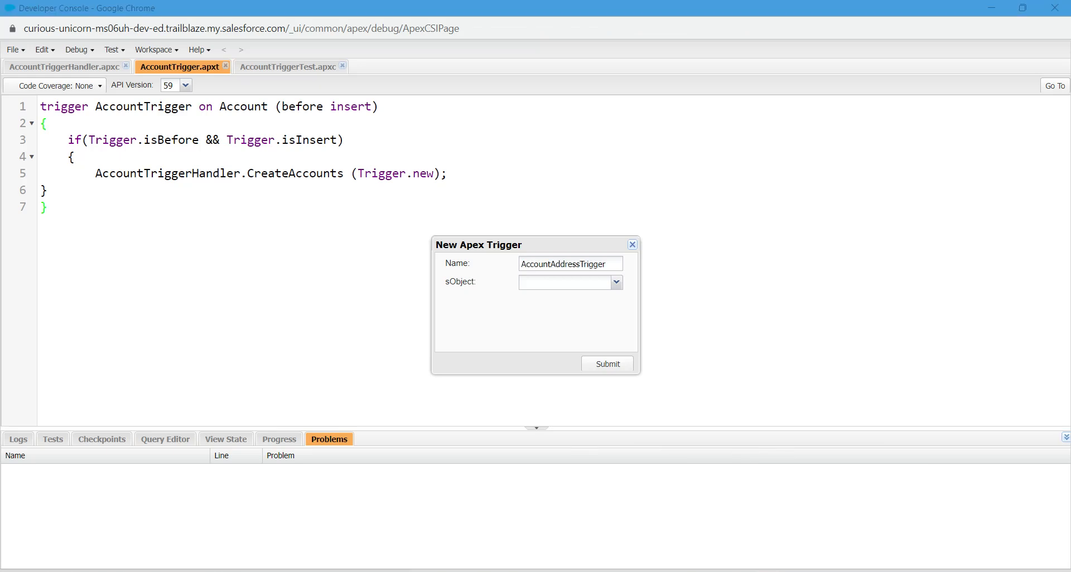
left_click(614, 282)
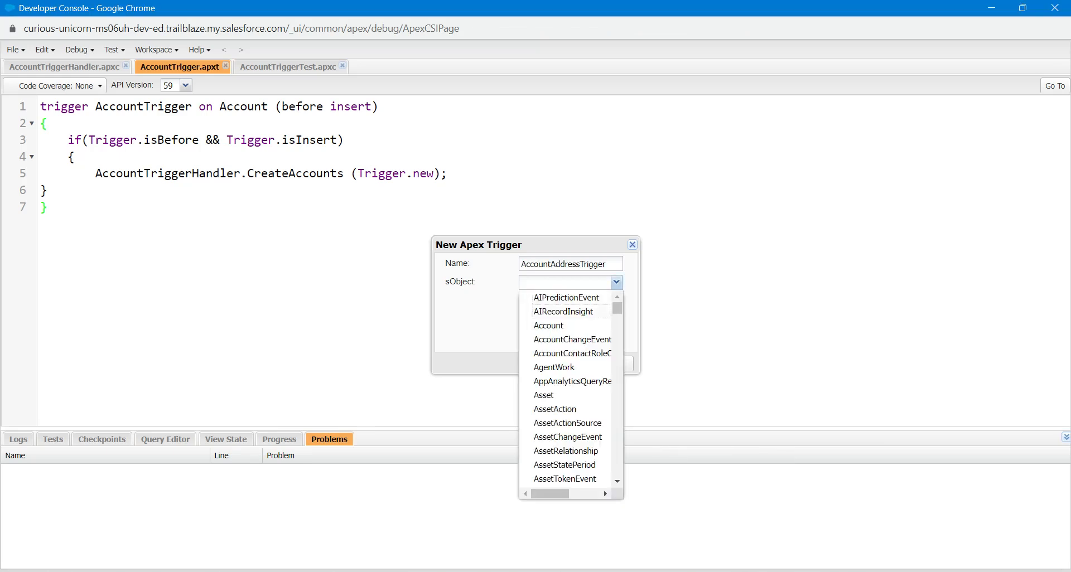
left_click(547, 325)
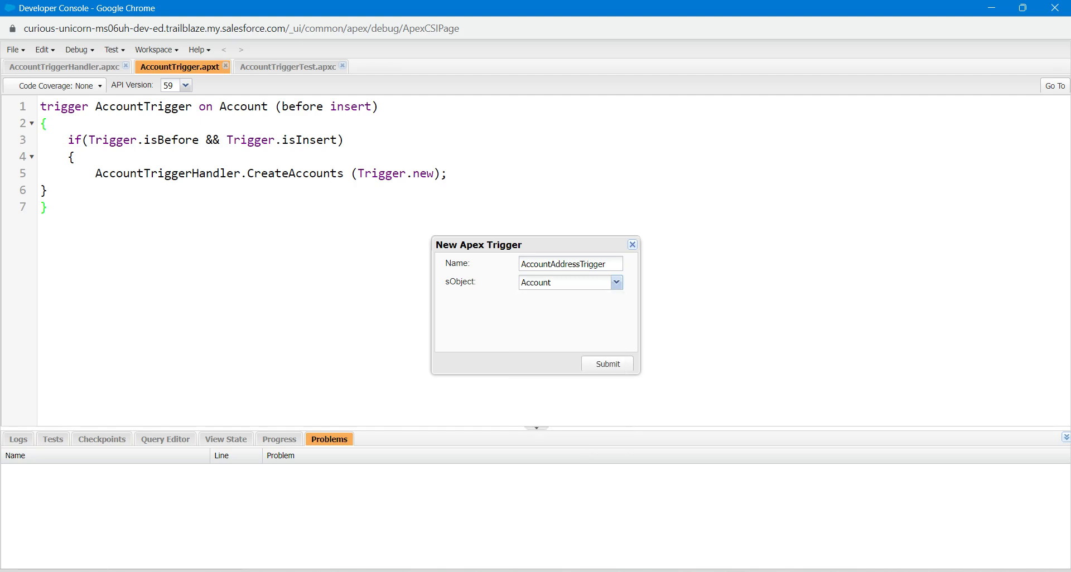
left_click(606, 363)
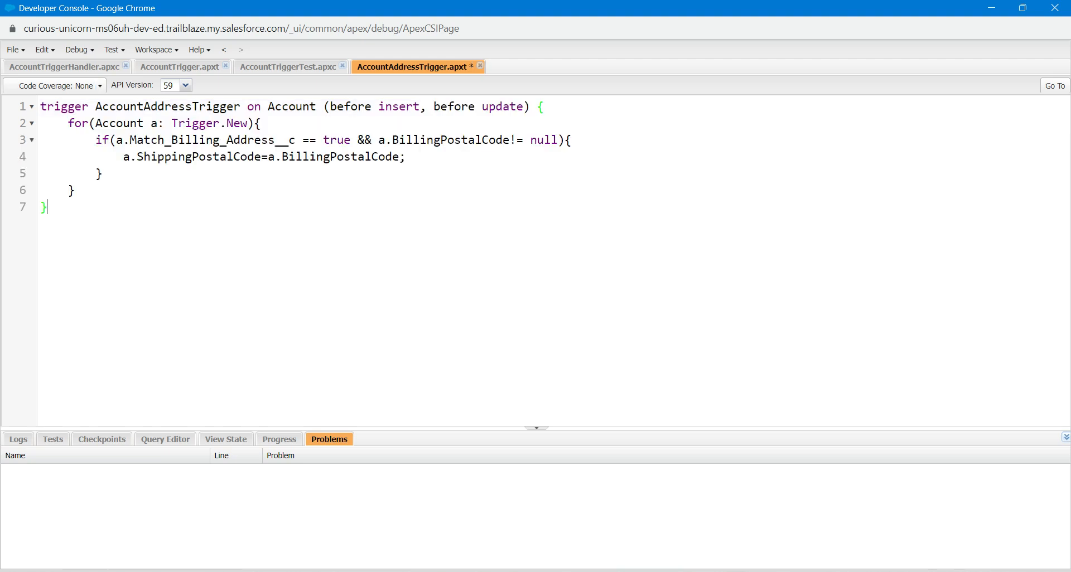
Step: Save AccountAddressTrigger, run all tests, then return to the Trailhead module
left_click(13, 49)
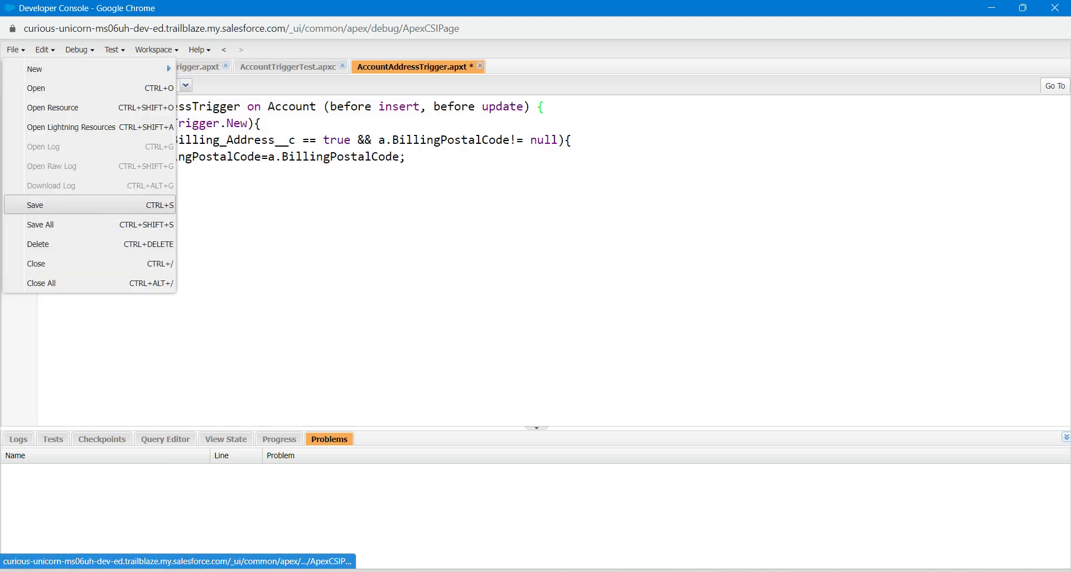
left_click(34, 205)
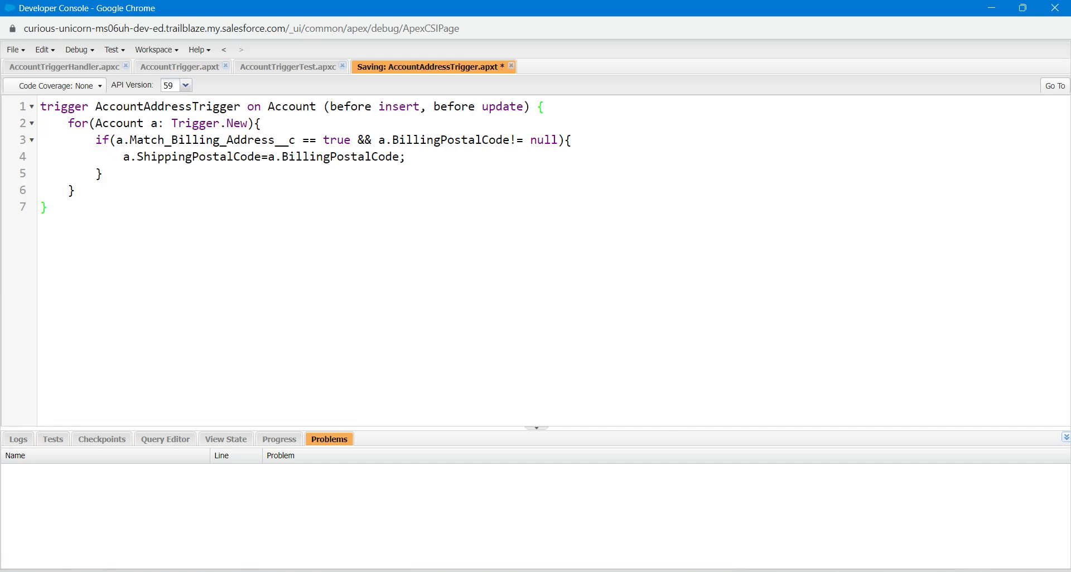
left_click(112, 49)
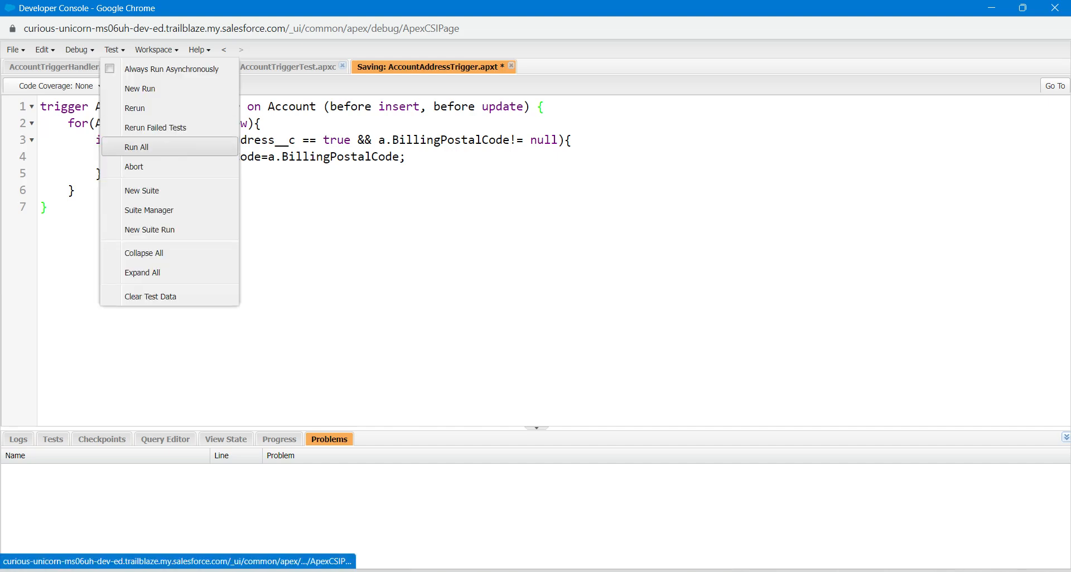
left_click(137, 146)
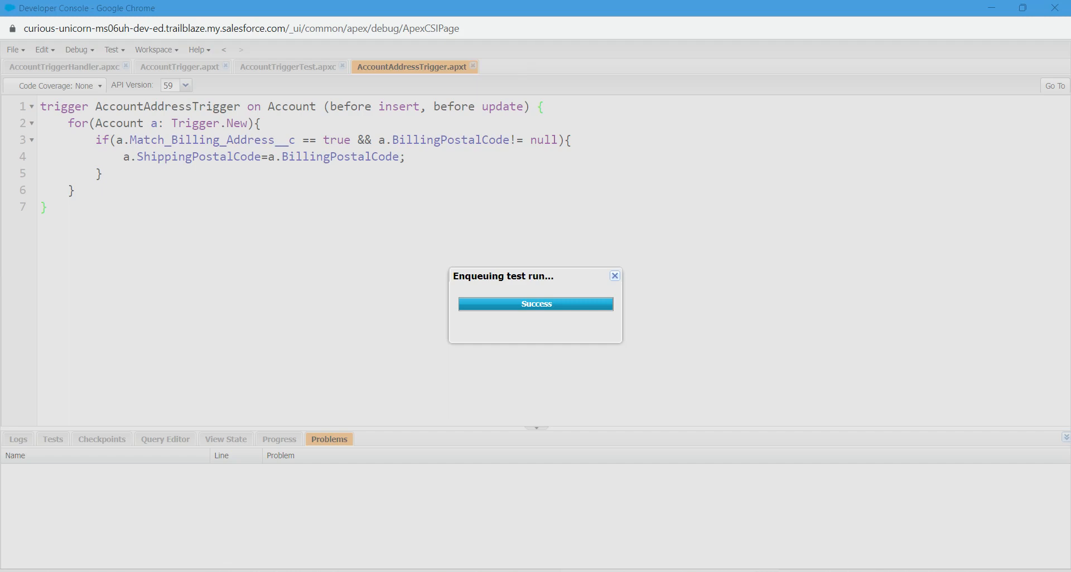
left_click(613, 276)
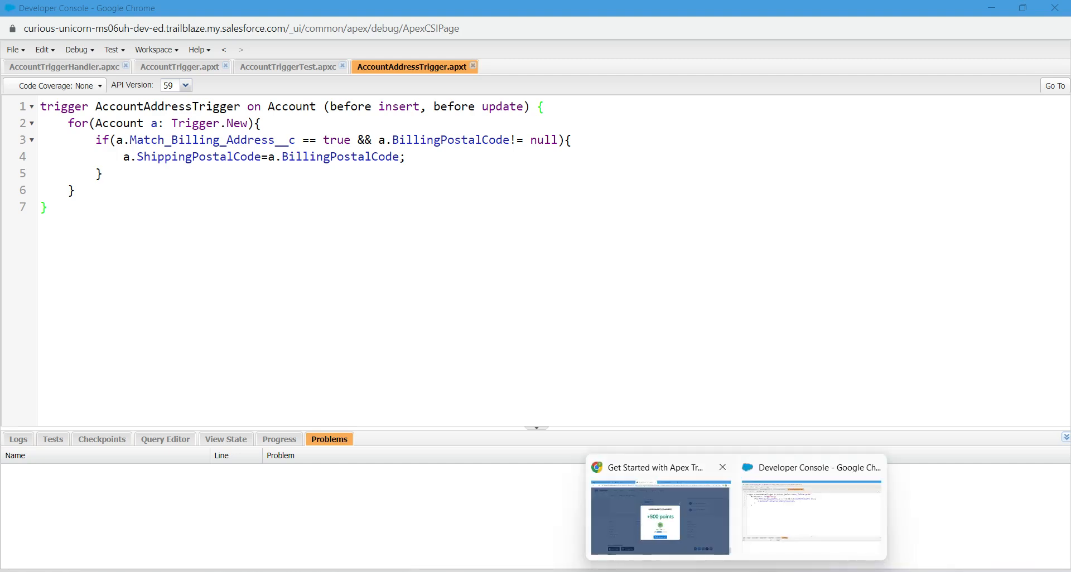
left_click(658, 515)
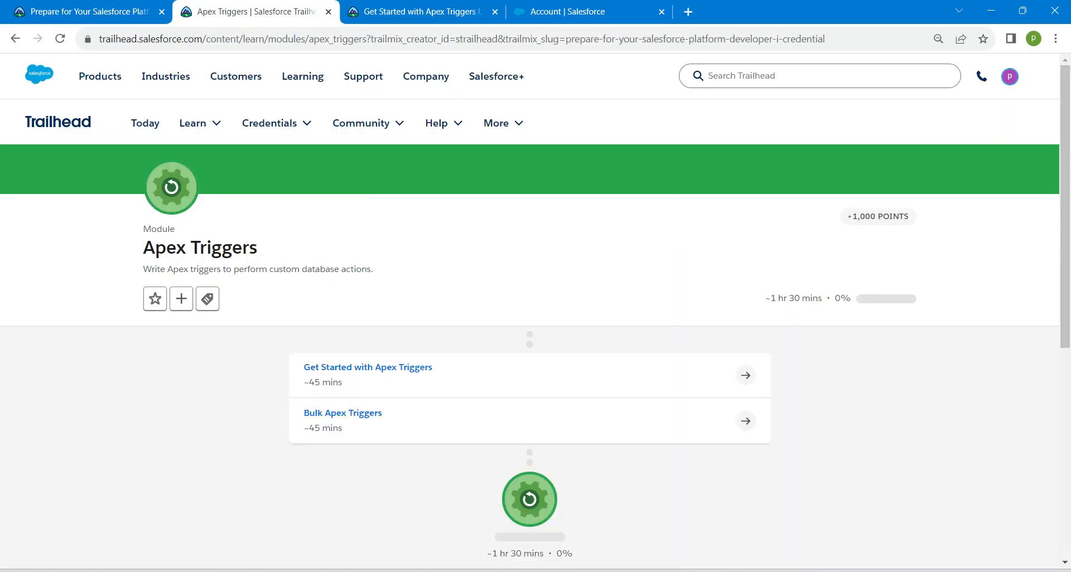